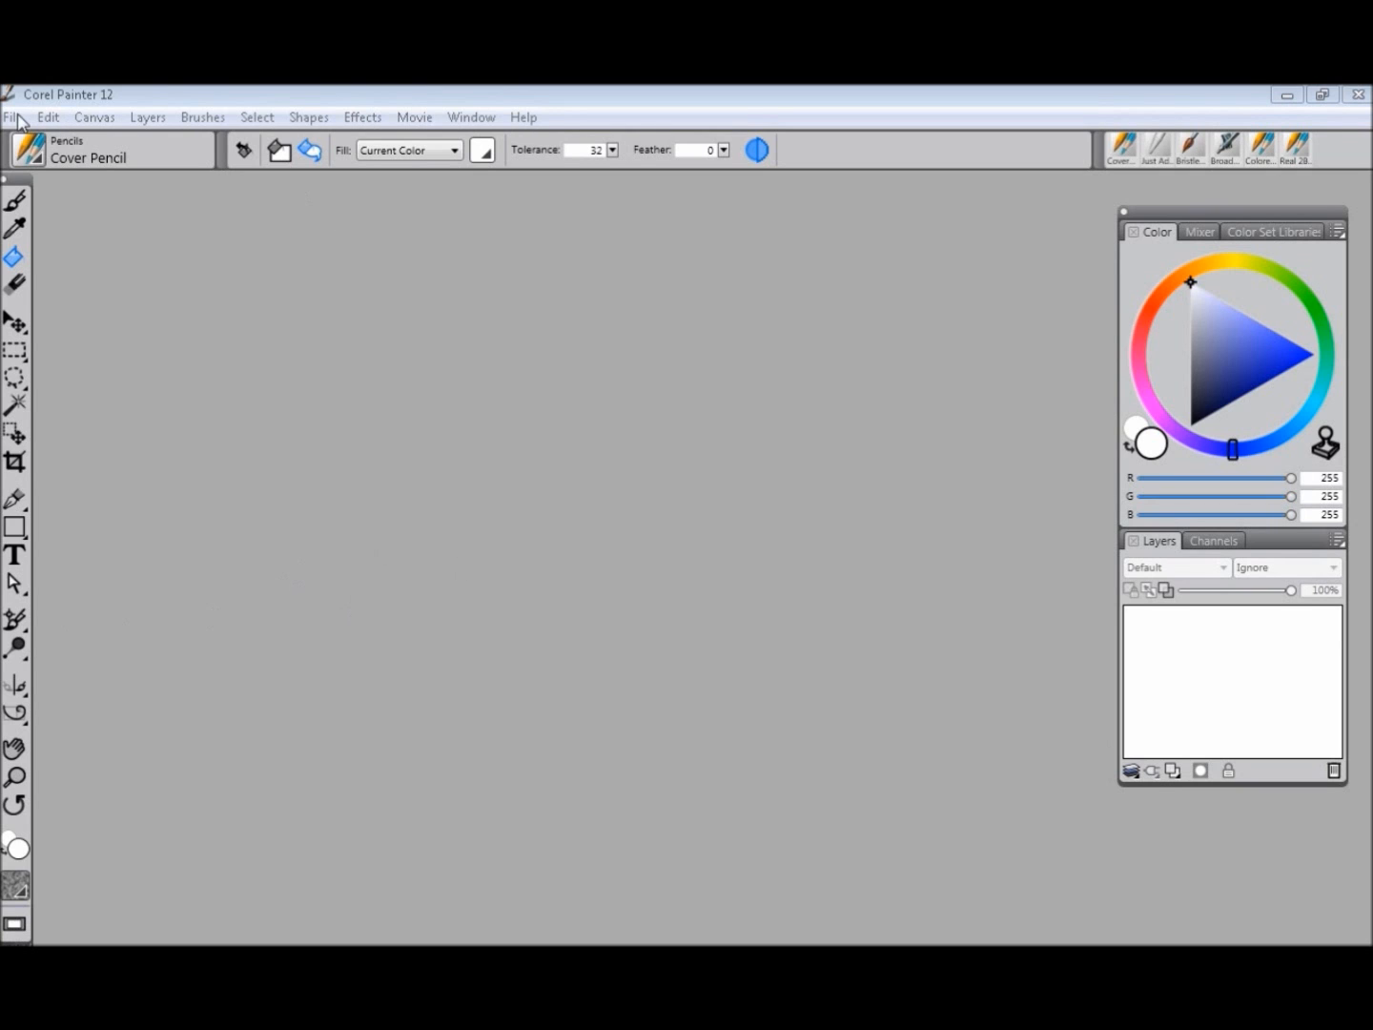
# Step: Load the 'cheerleader remix line art' image through the Open dialog
pyautogui.click(14, 116)
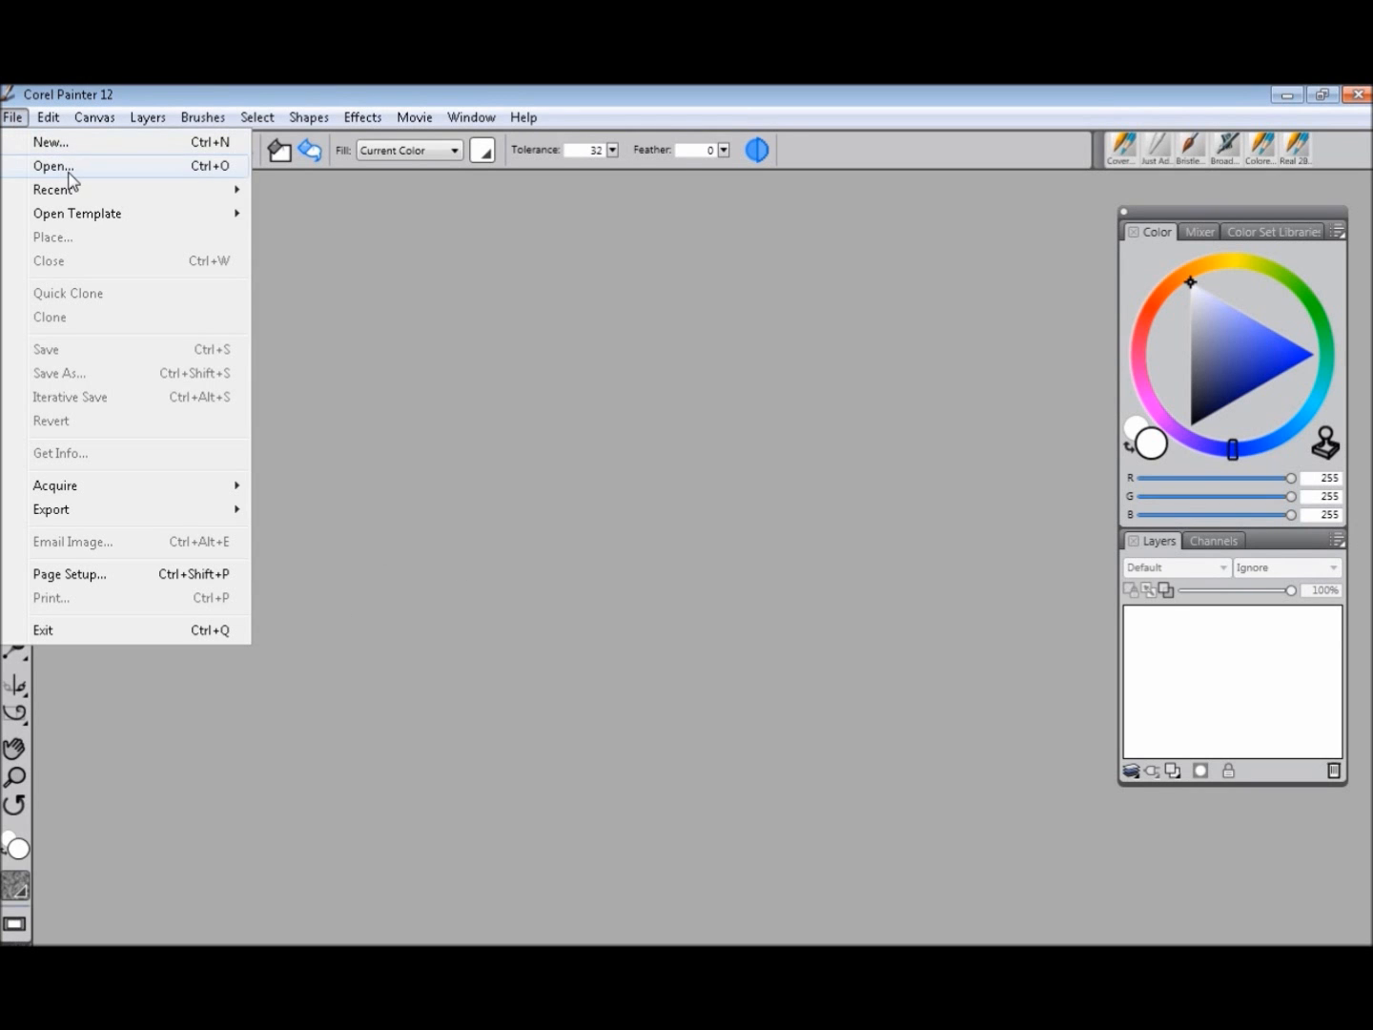
pyautogui.click(53, 164)
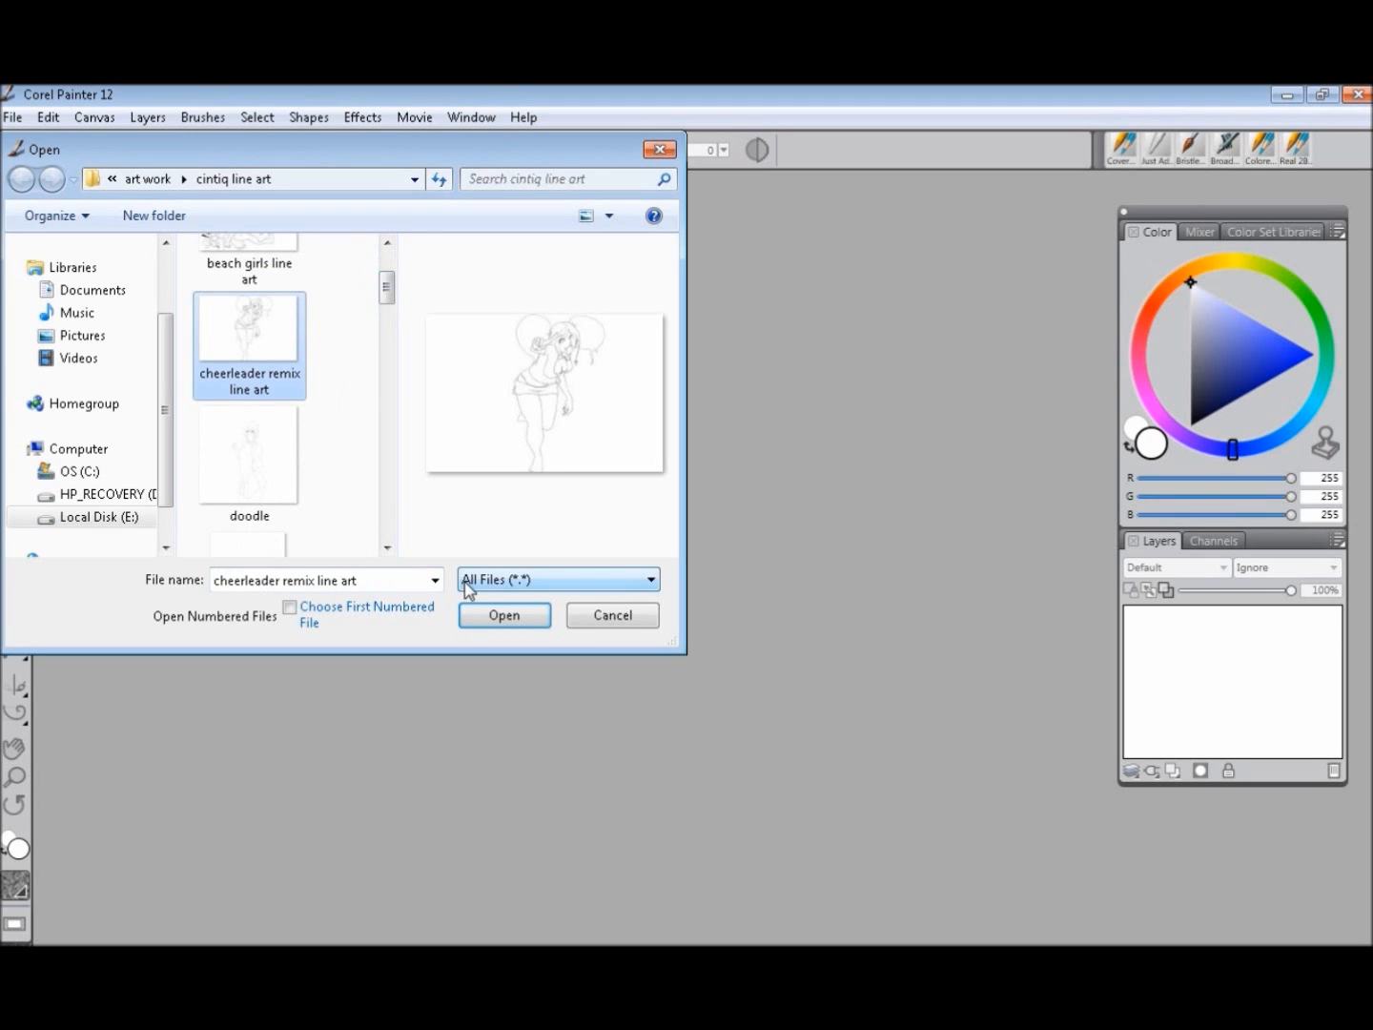
pyautogui.click(503, 614)
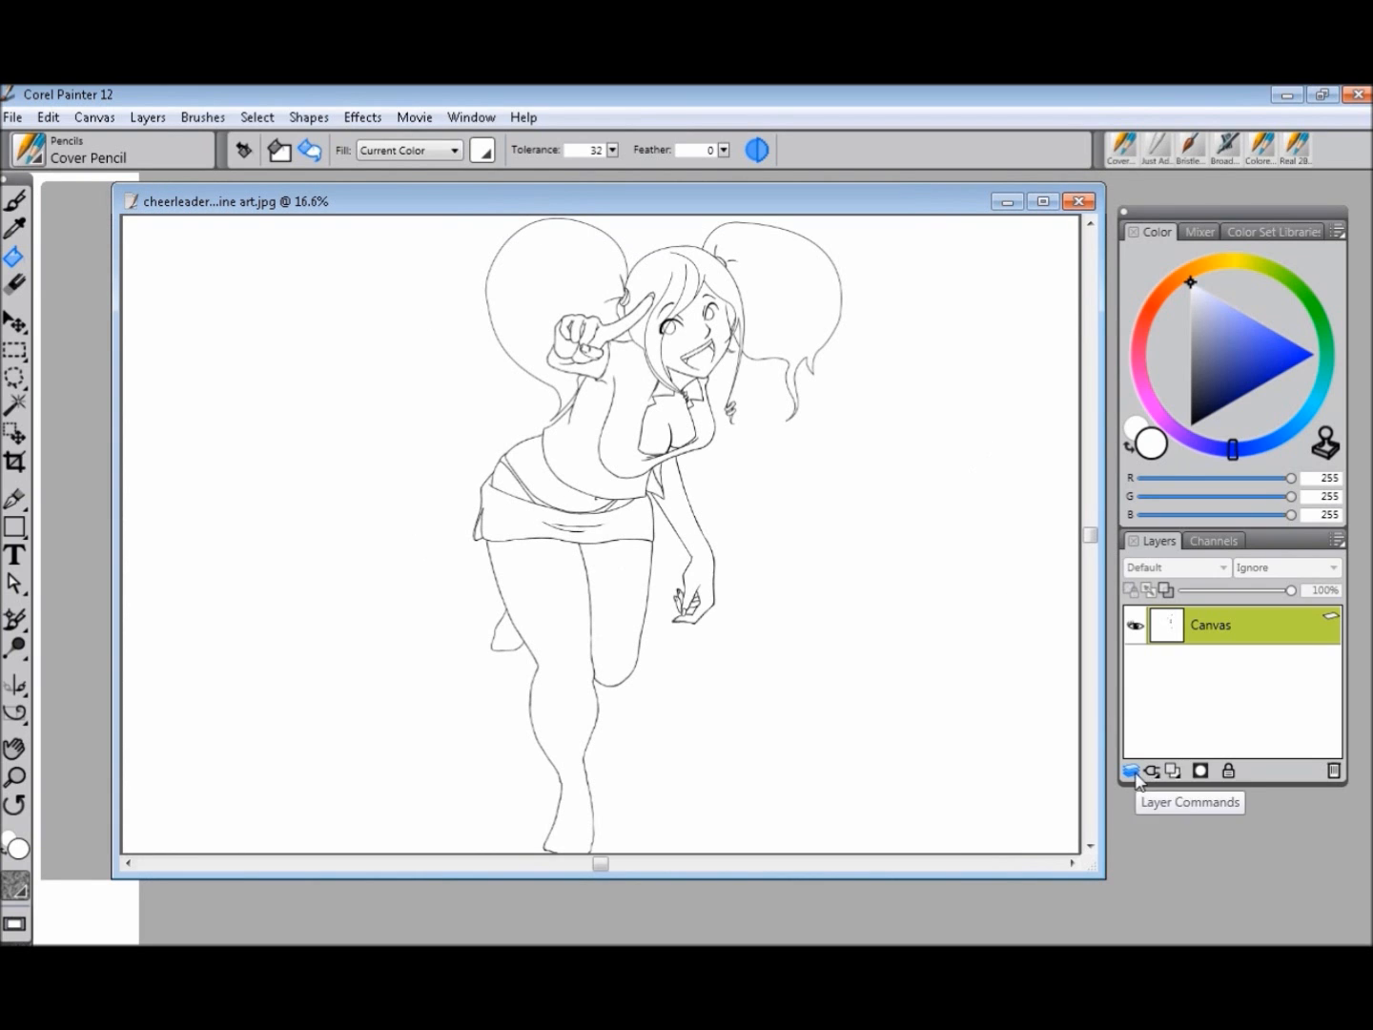
# Step: Create an empty Layer 1, paste the line art as Layer 2 above it, and pick the Paint Bucket
pyautogui.click(1133, 770)
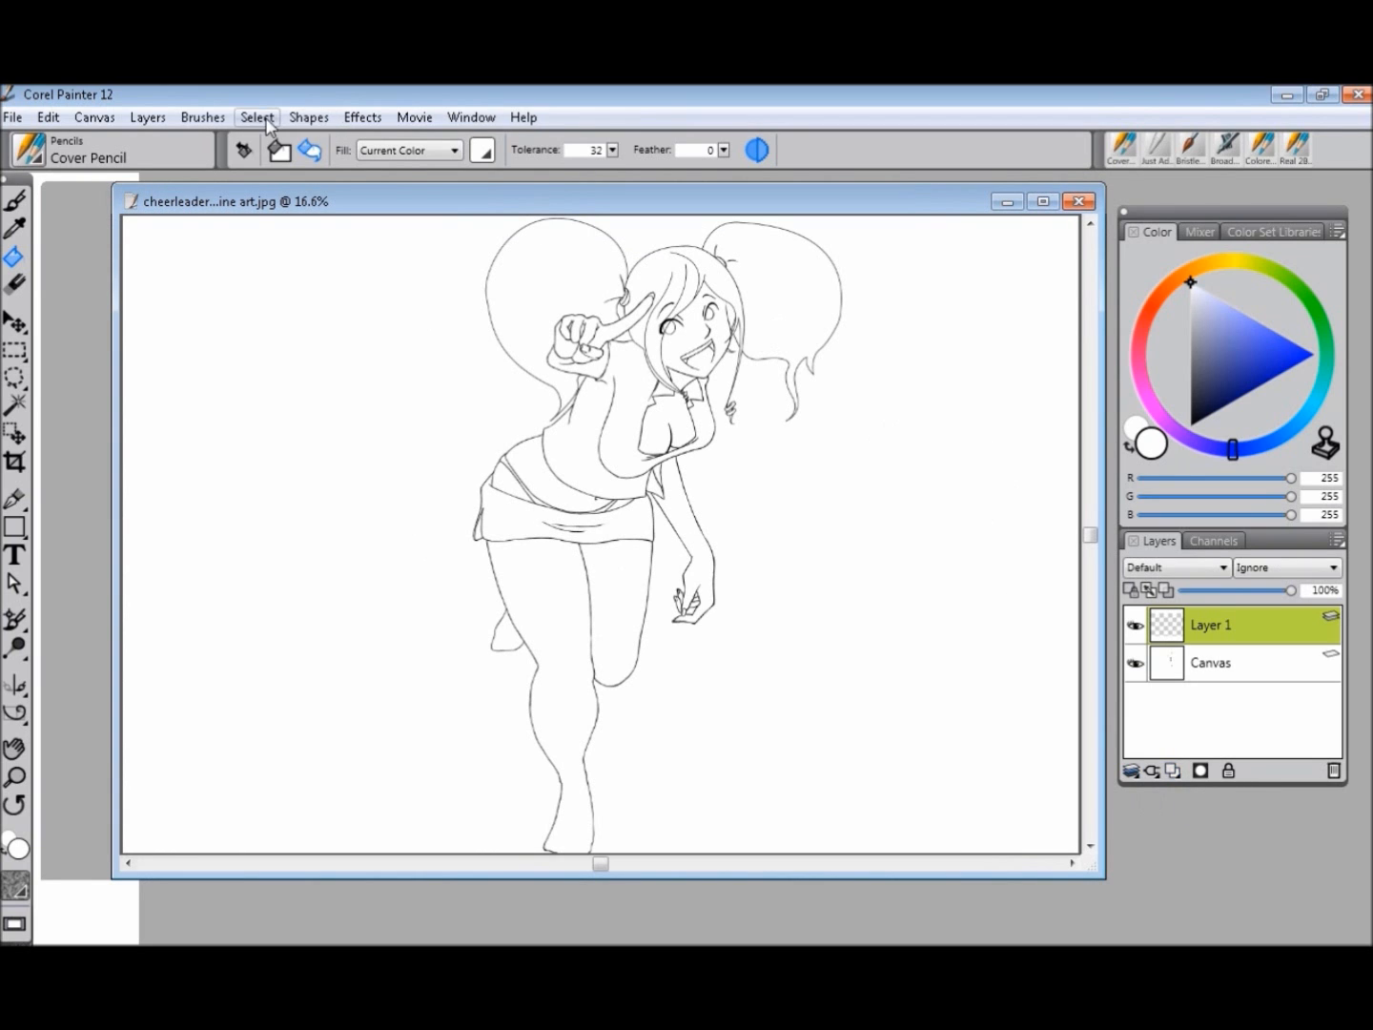
pyautogui.click(1209, 661)
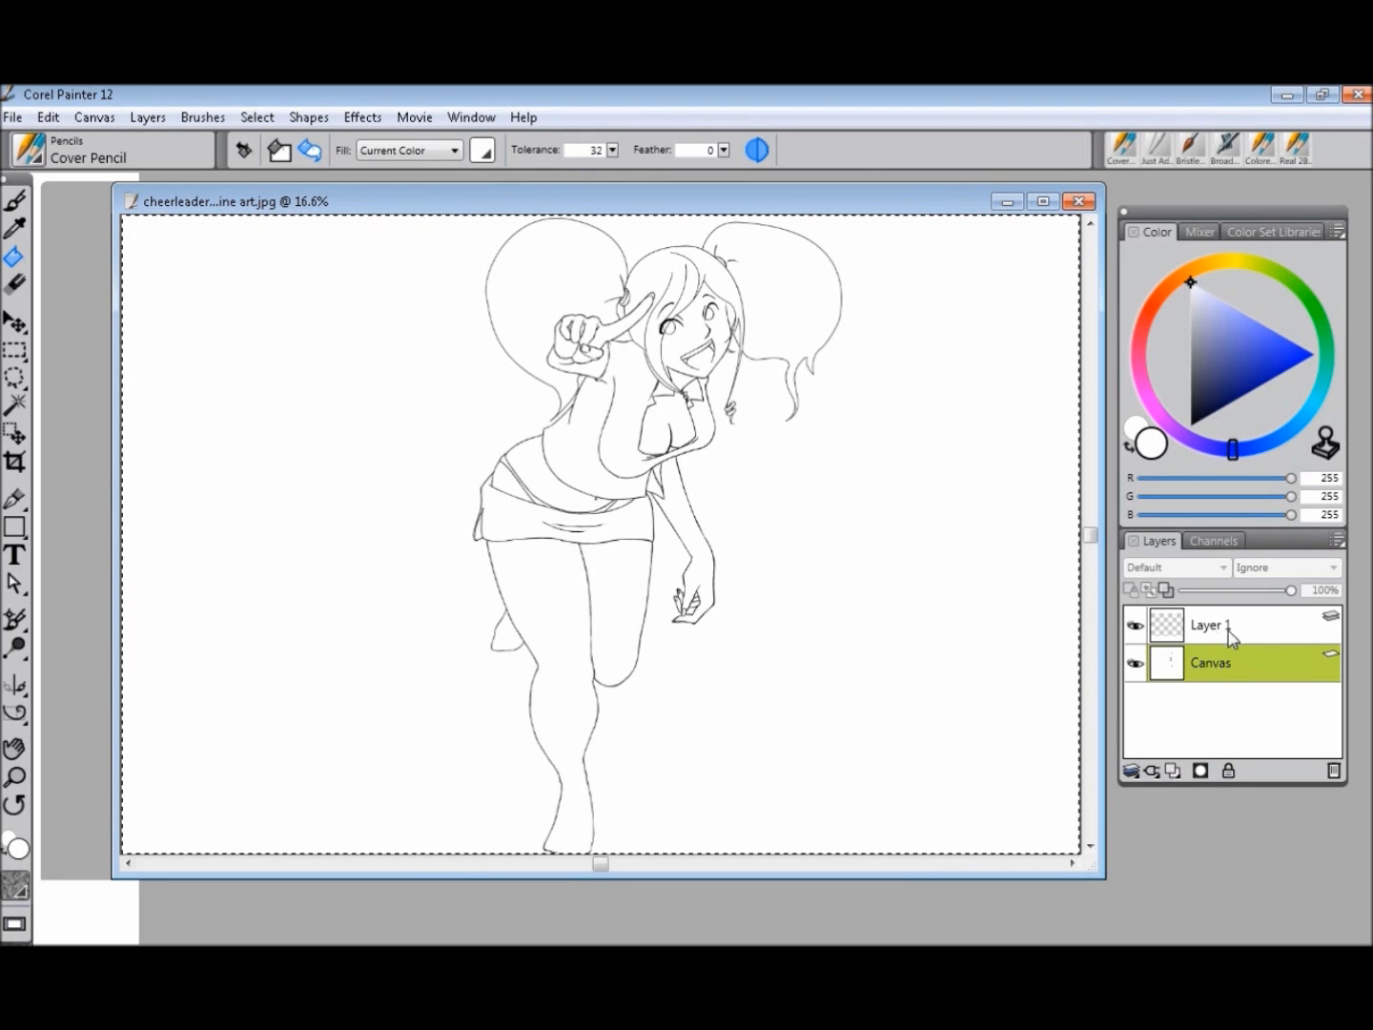
pyautogui.click(1209, 625)
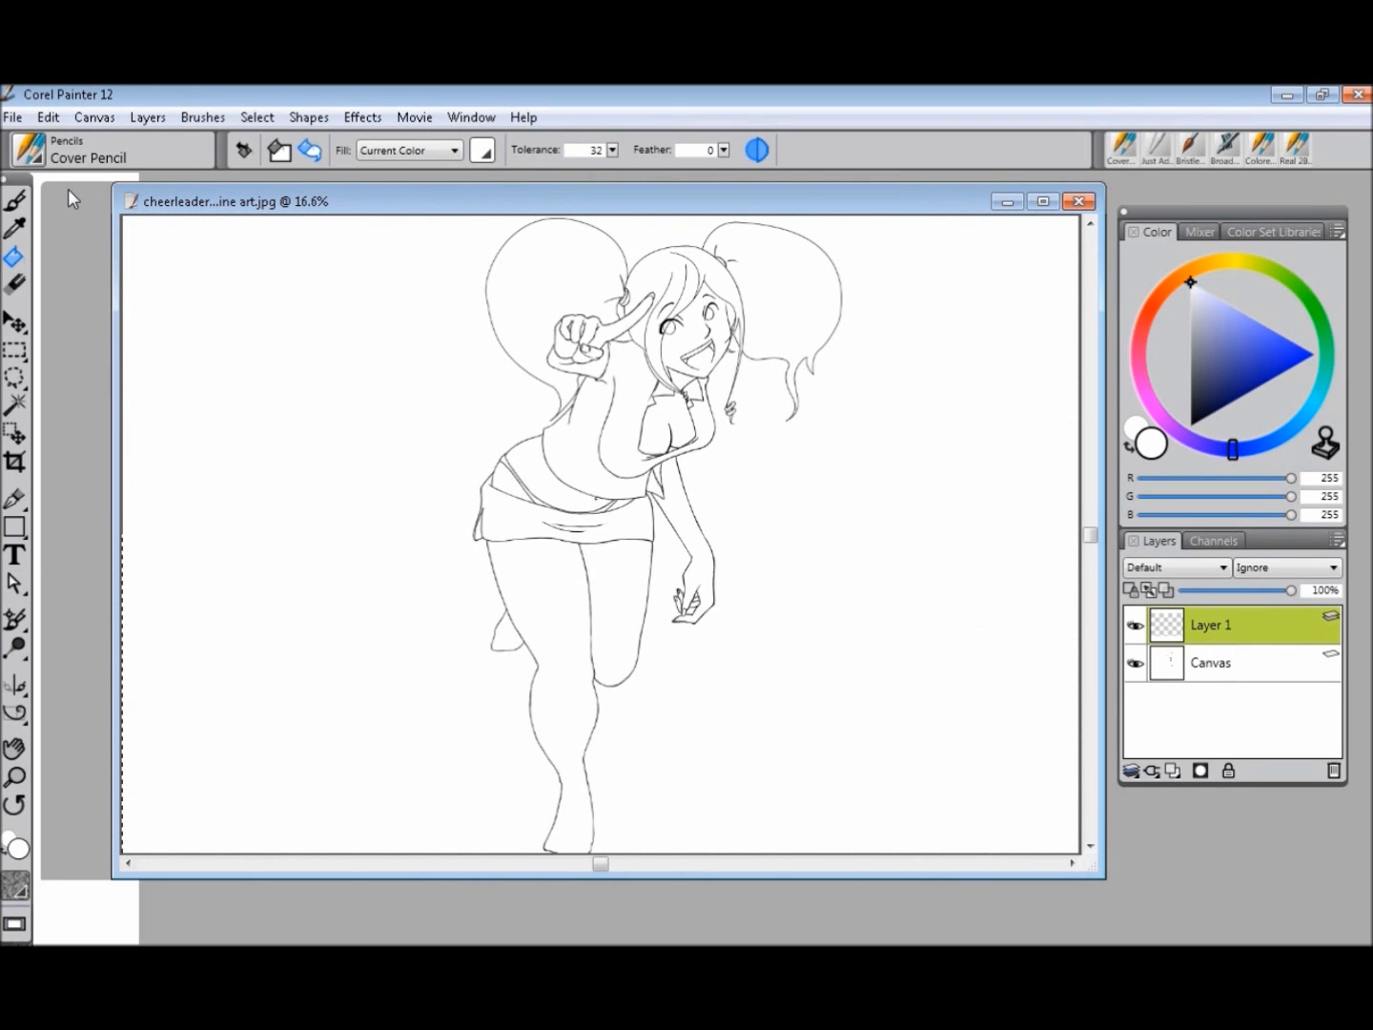
pyautogui.click(46, 117)
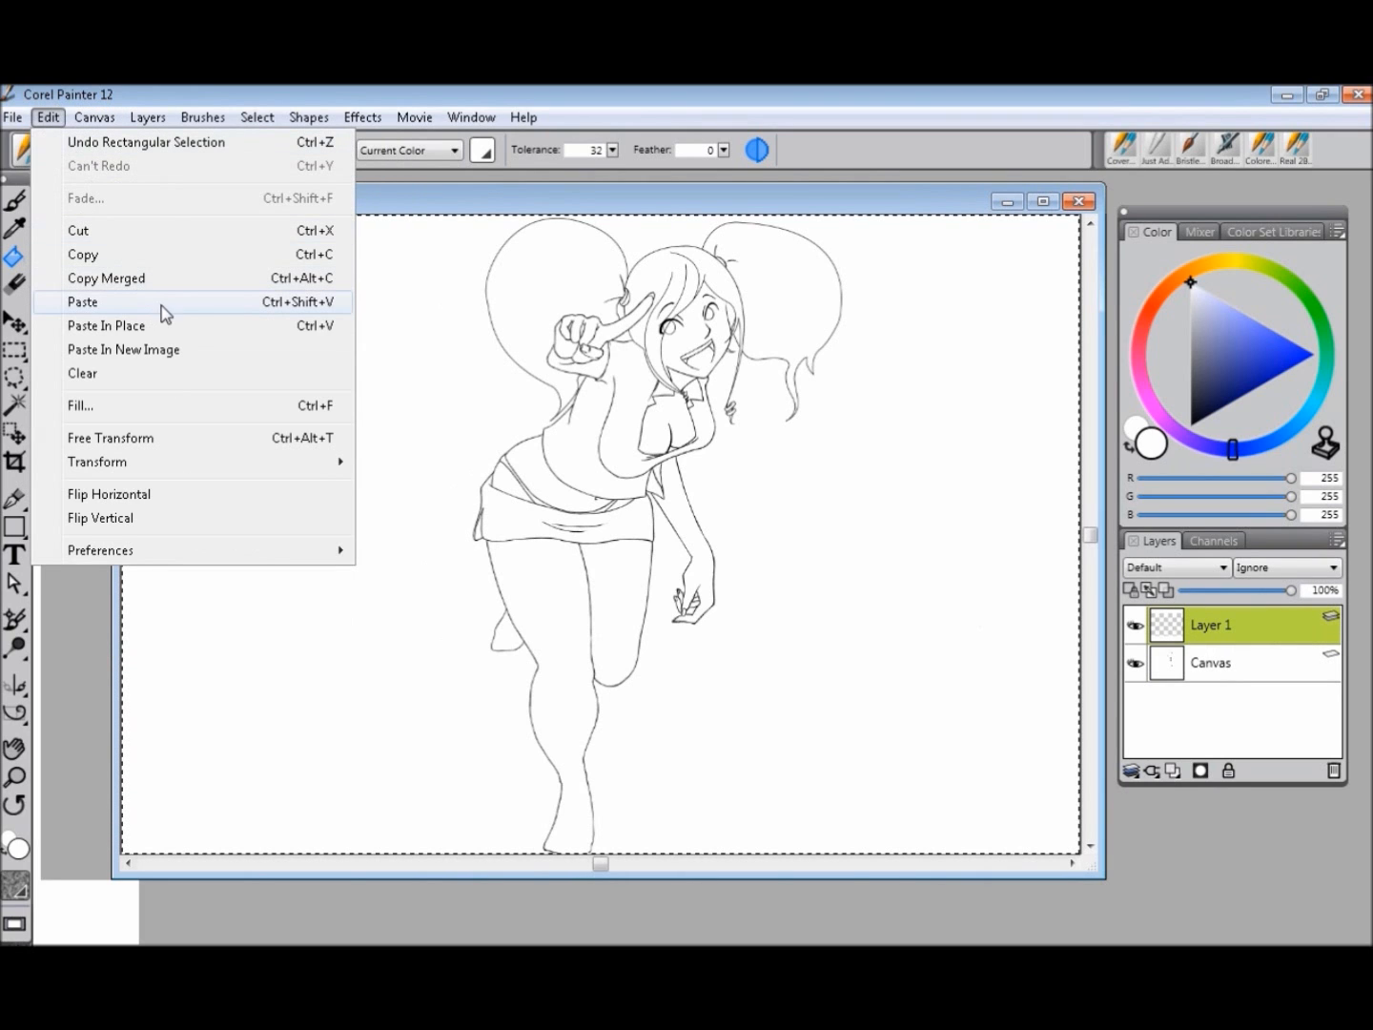
pyautogui.click(84, 302)
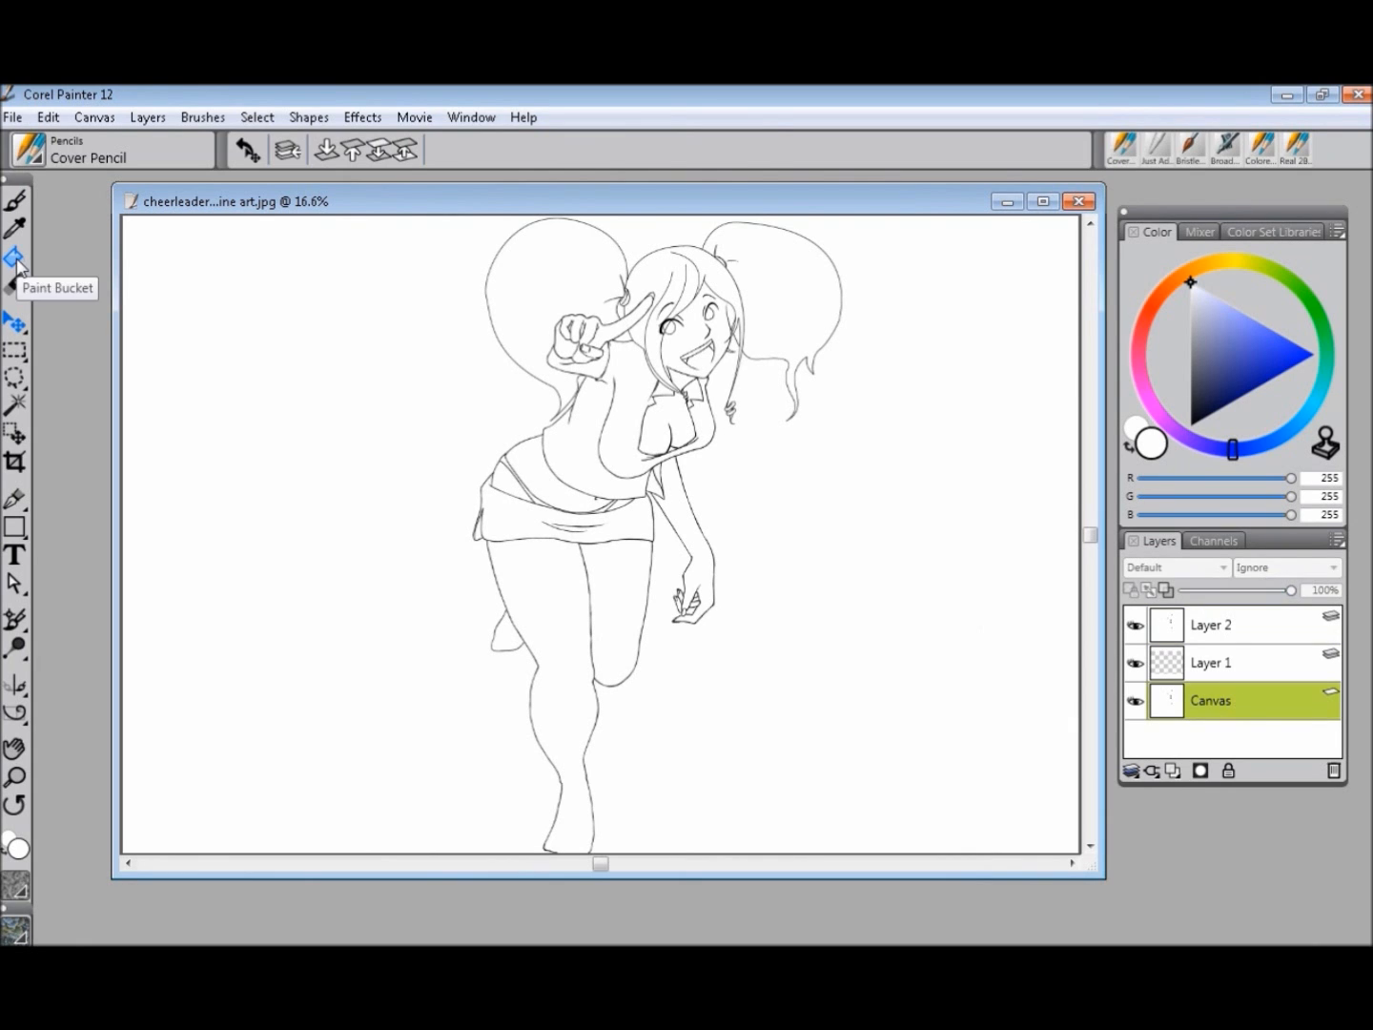
pyautogui.click(15, 257)
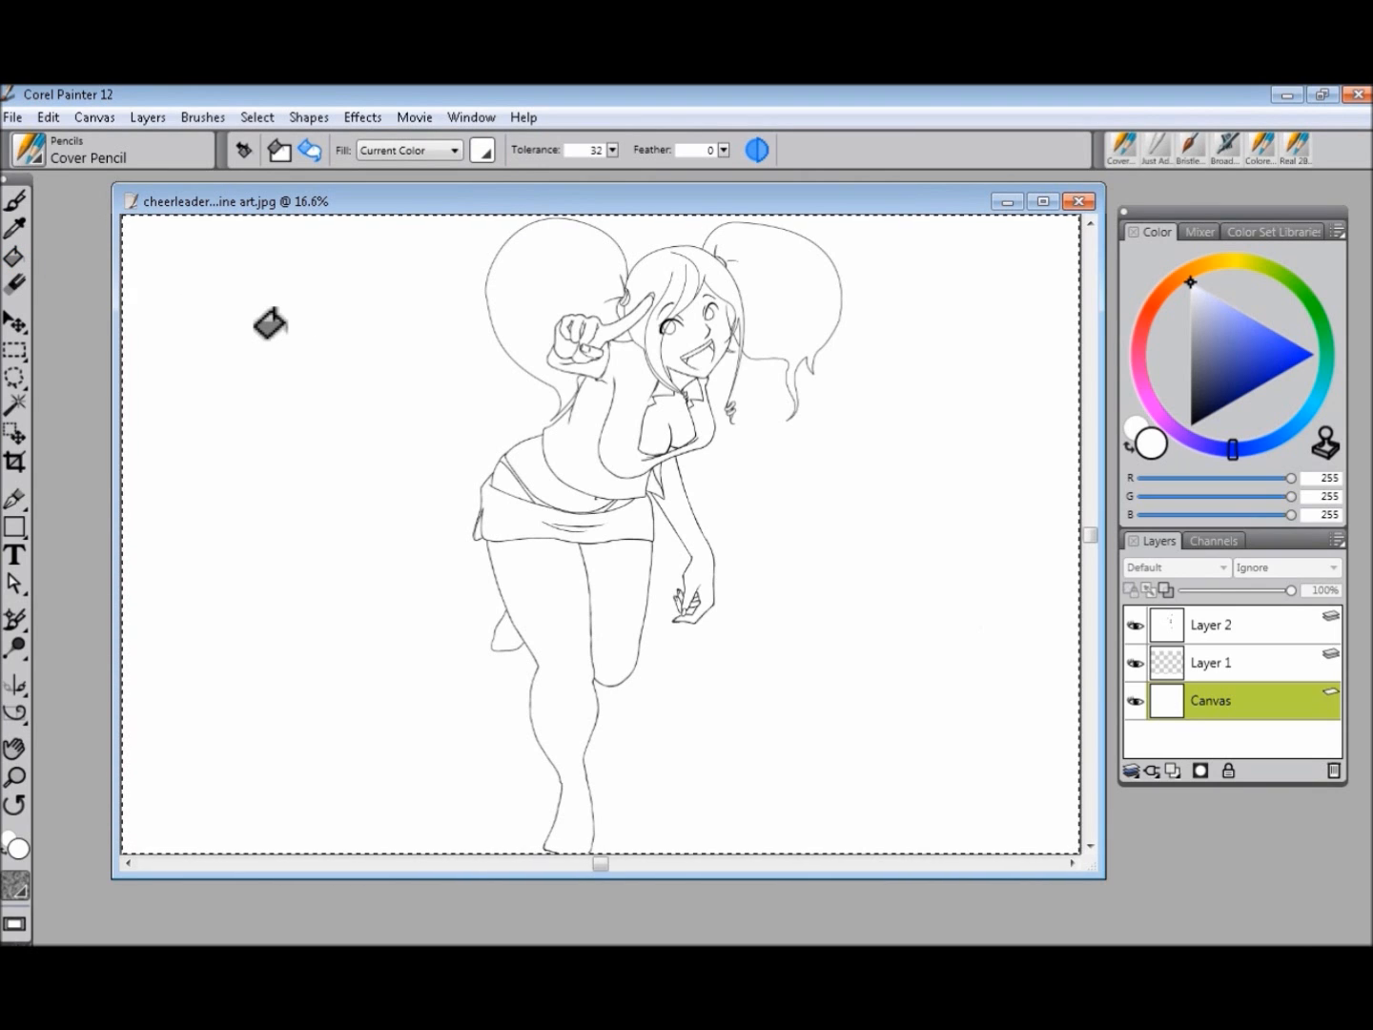
pyautogui.moveTo(320, 283)
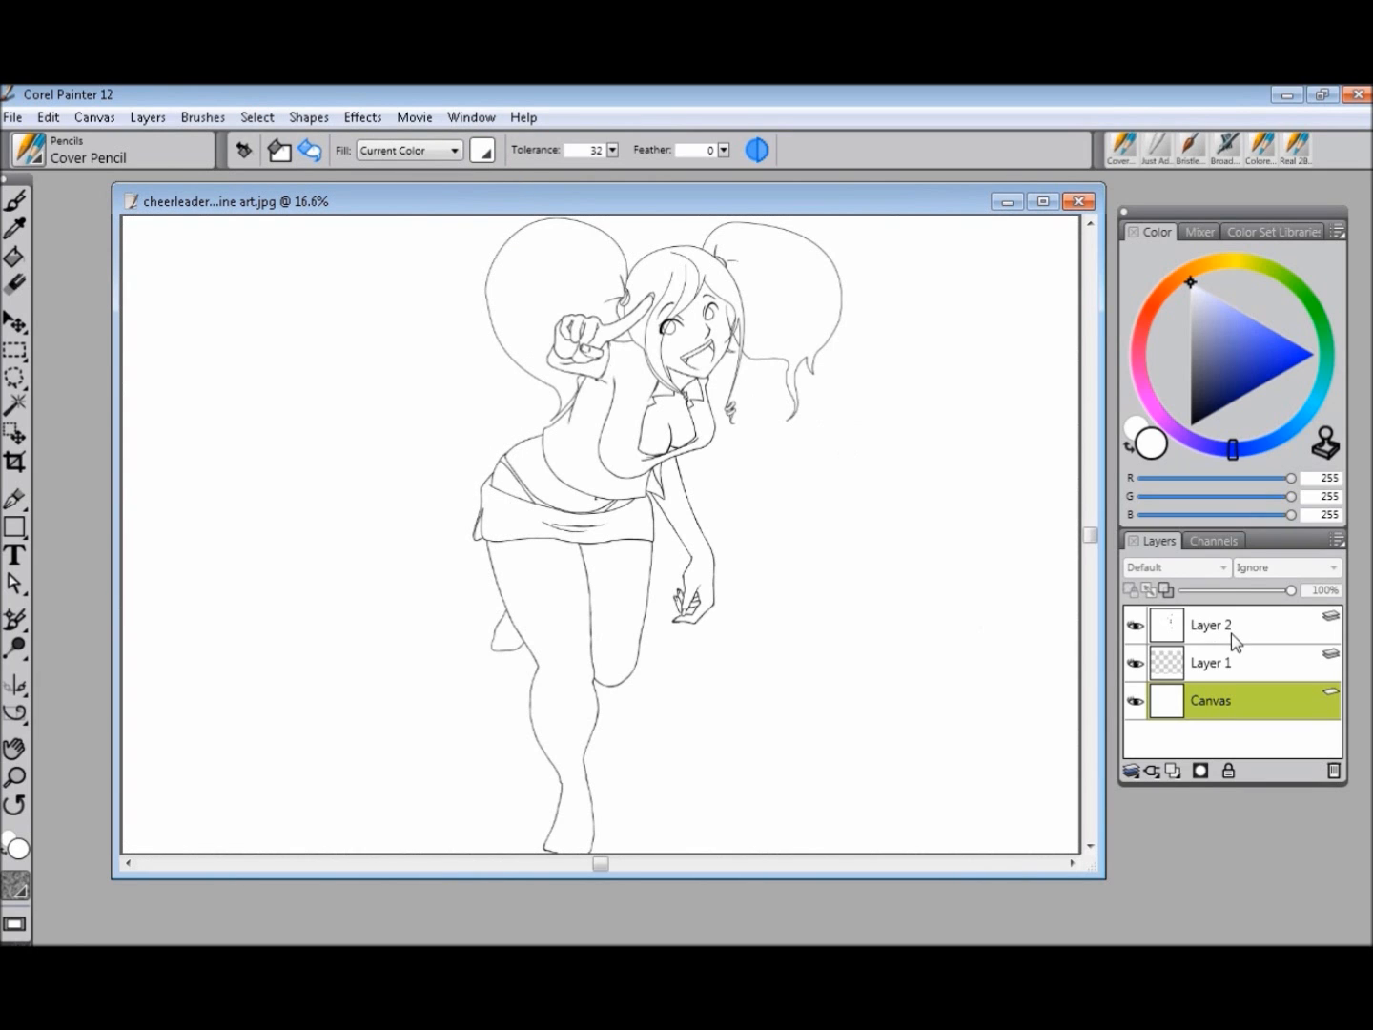
# Step: Give the line art layer the Gel composite method and lock it against edits
pyautogui.click(1174, 566)
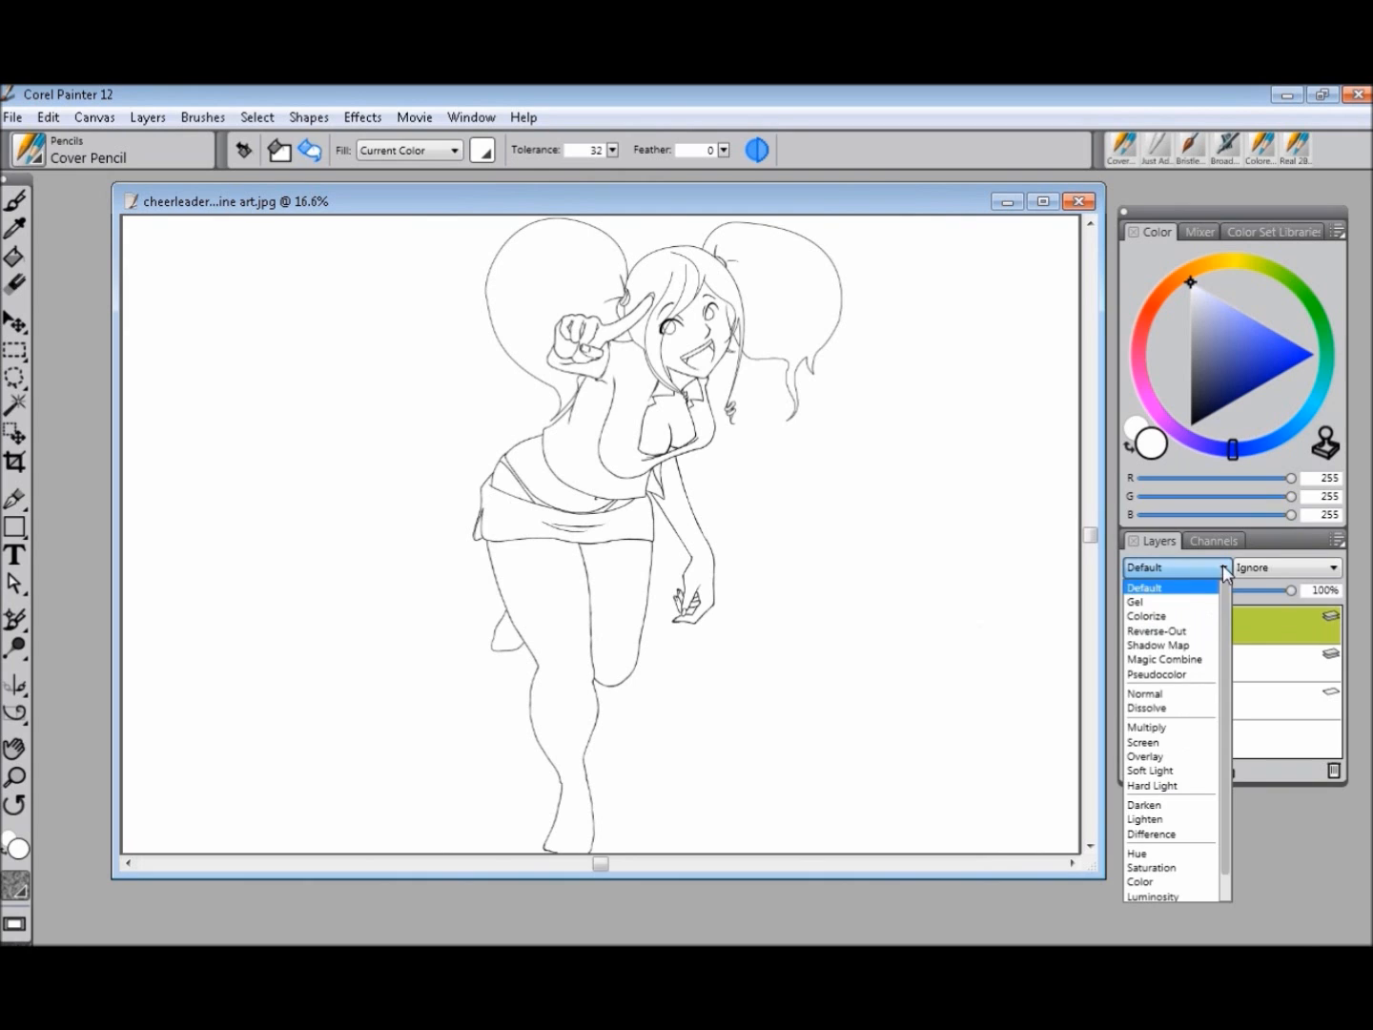
pyautogui.click(1134, 603)
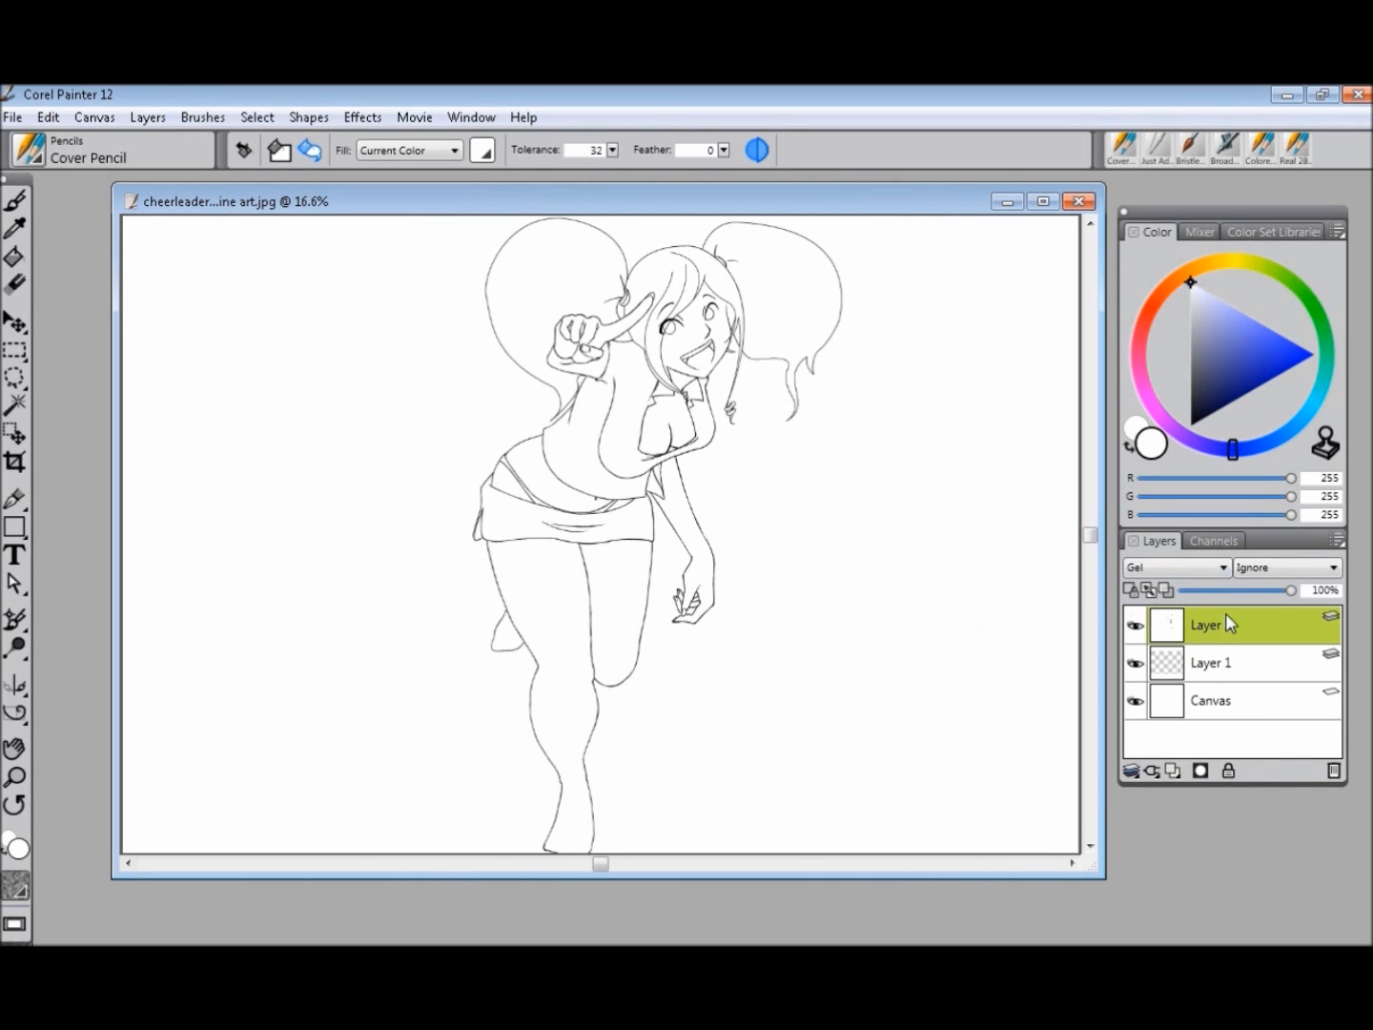
pyautogui.click(1174, 770)
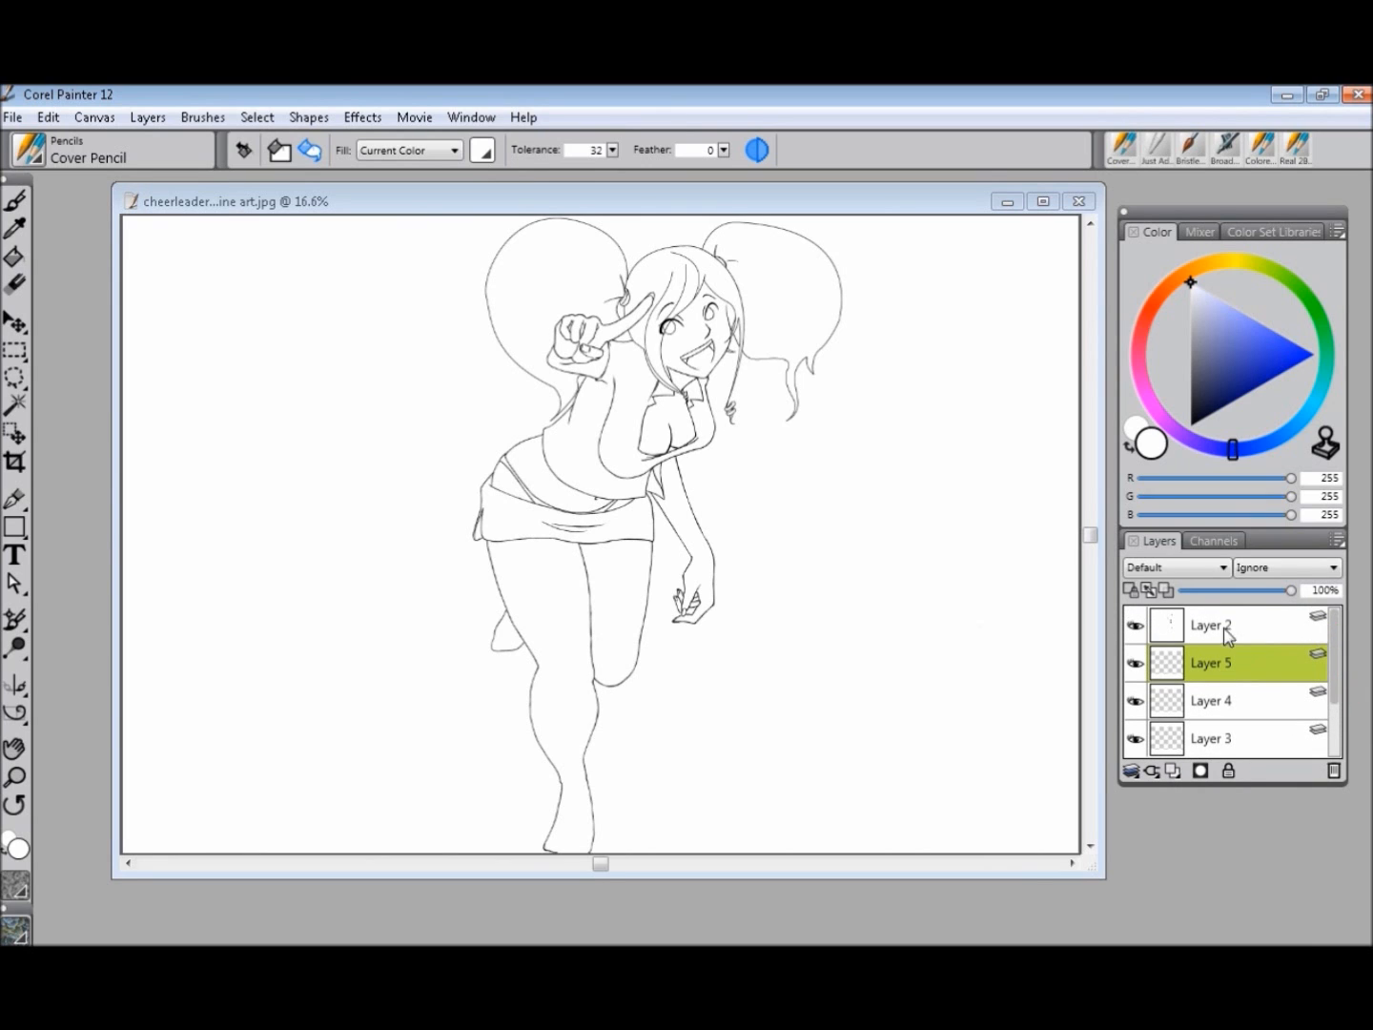
pyautogui.click(1228, 771)
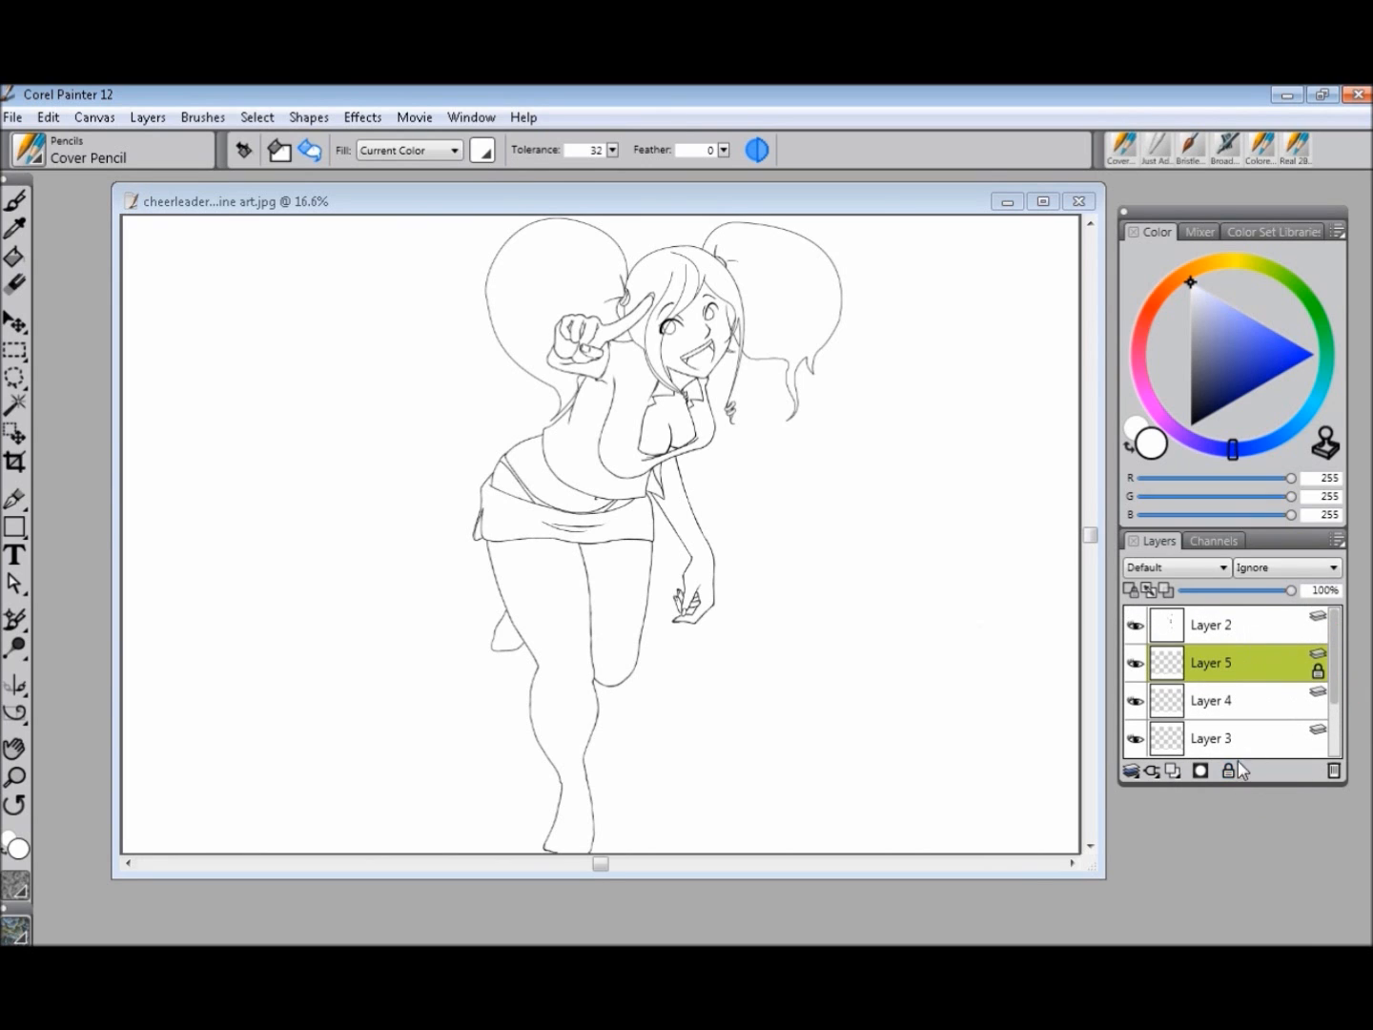
pyautogui.click(1211, 626)
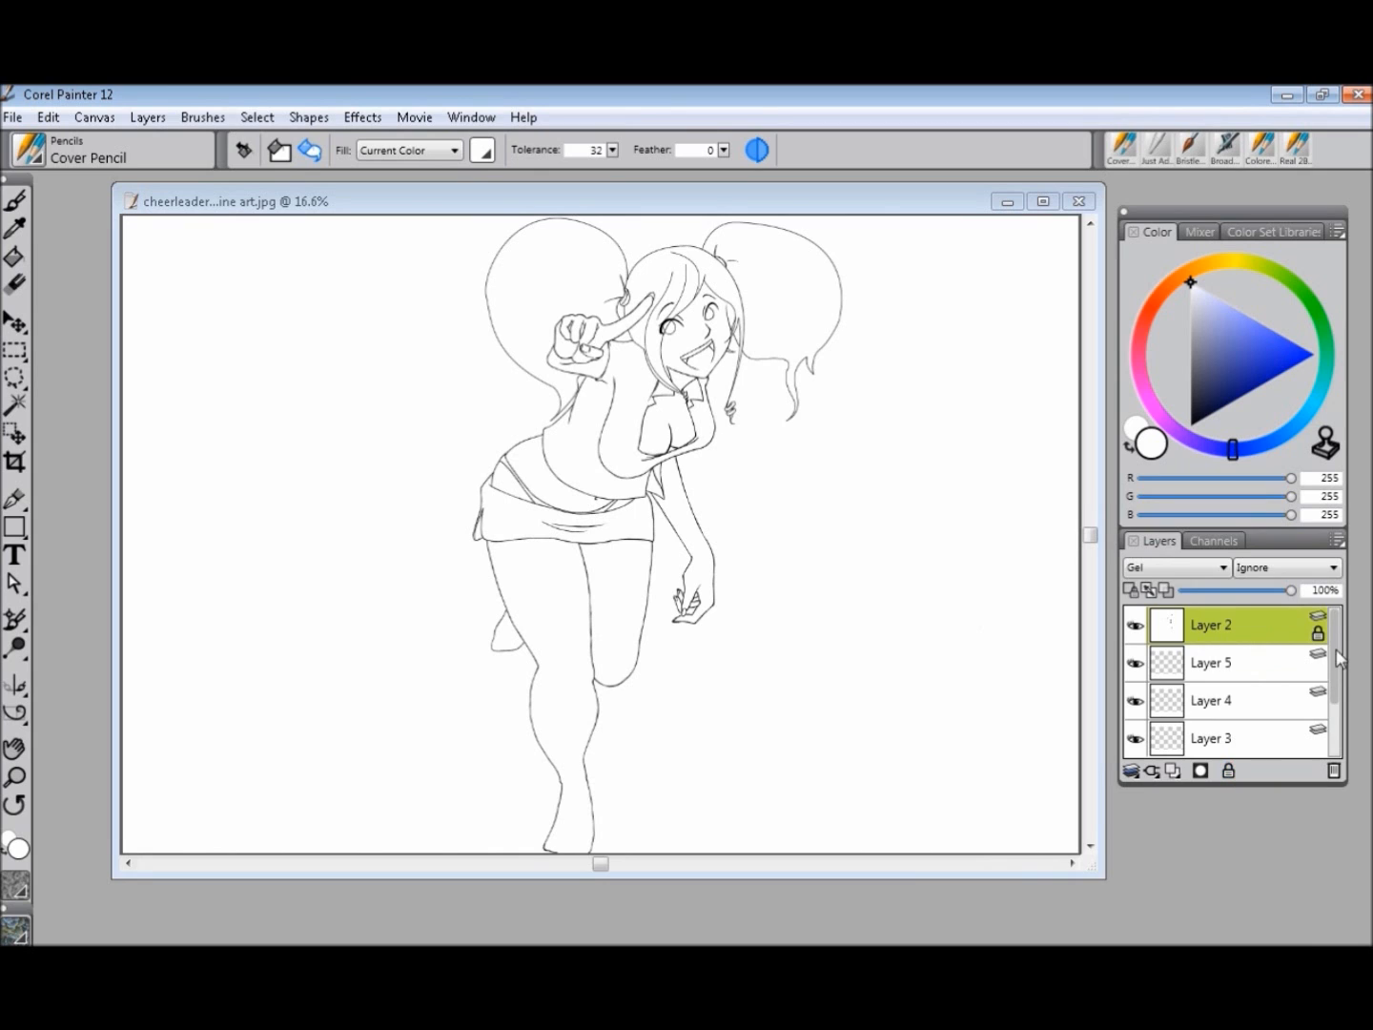
pyautogui.scroll(-3)
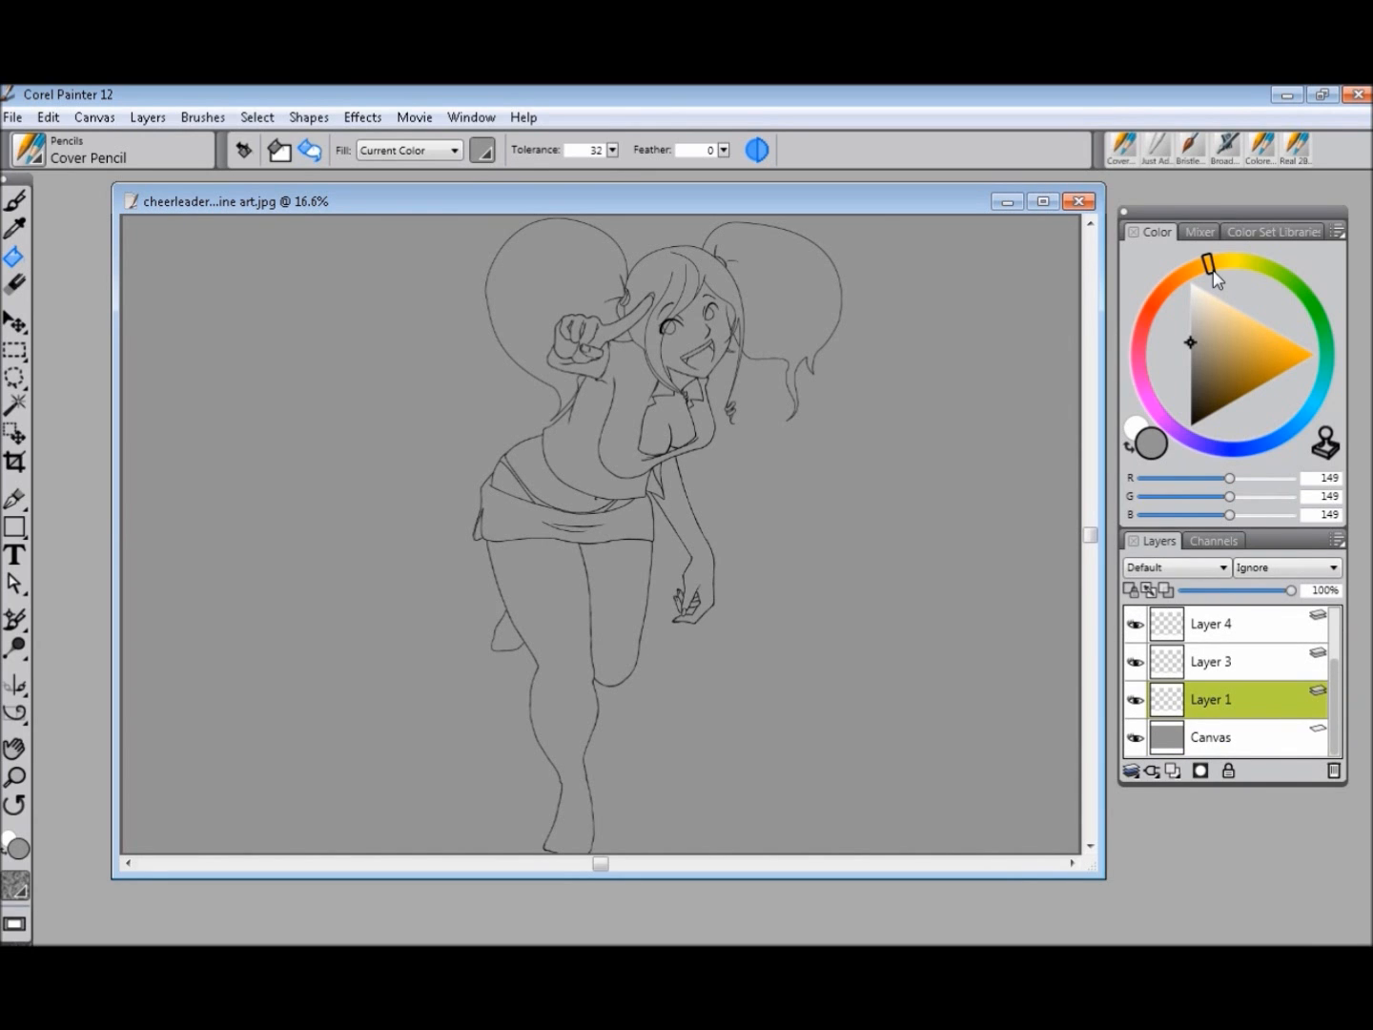
pyautogui.moveTo(1068, 347)
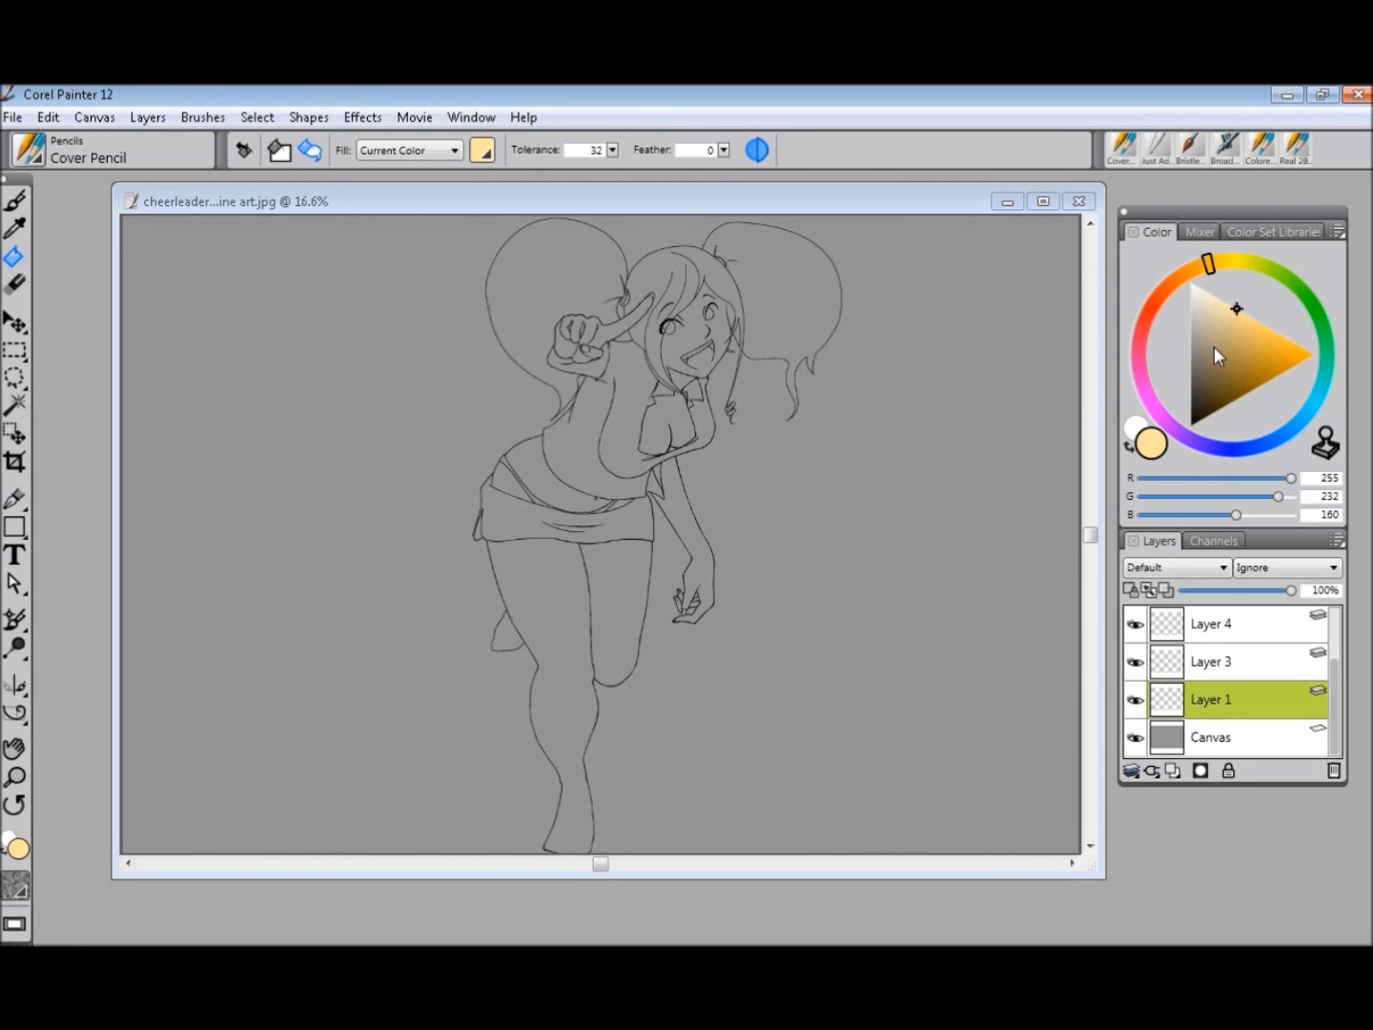
pyautogui.moveTo(1220, 320)
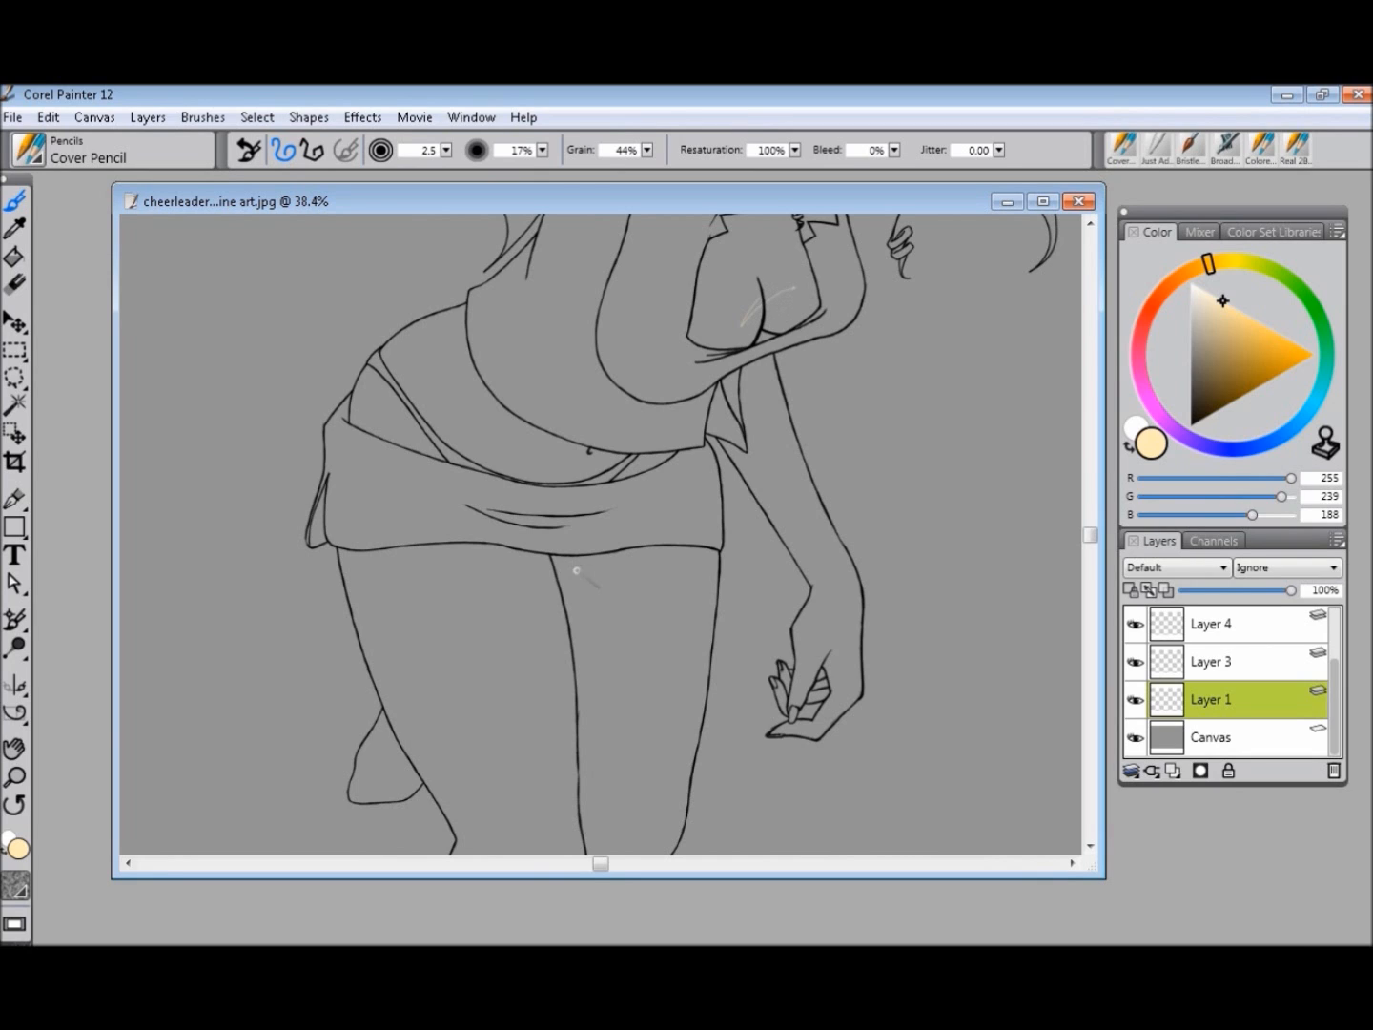
# Step: Enlarge the Pencil to 29.3 and stroke pale skin tone across the chest on Layer 1
pyautogui.moveTo(410, 164); pyautogui.dragTo(448, 164)
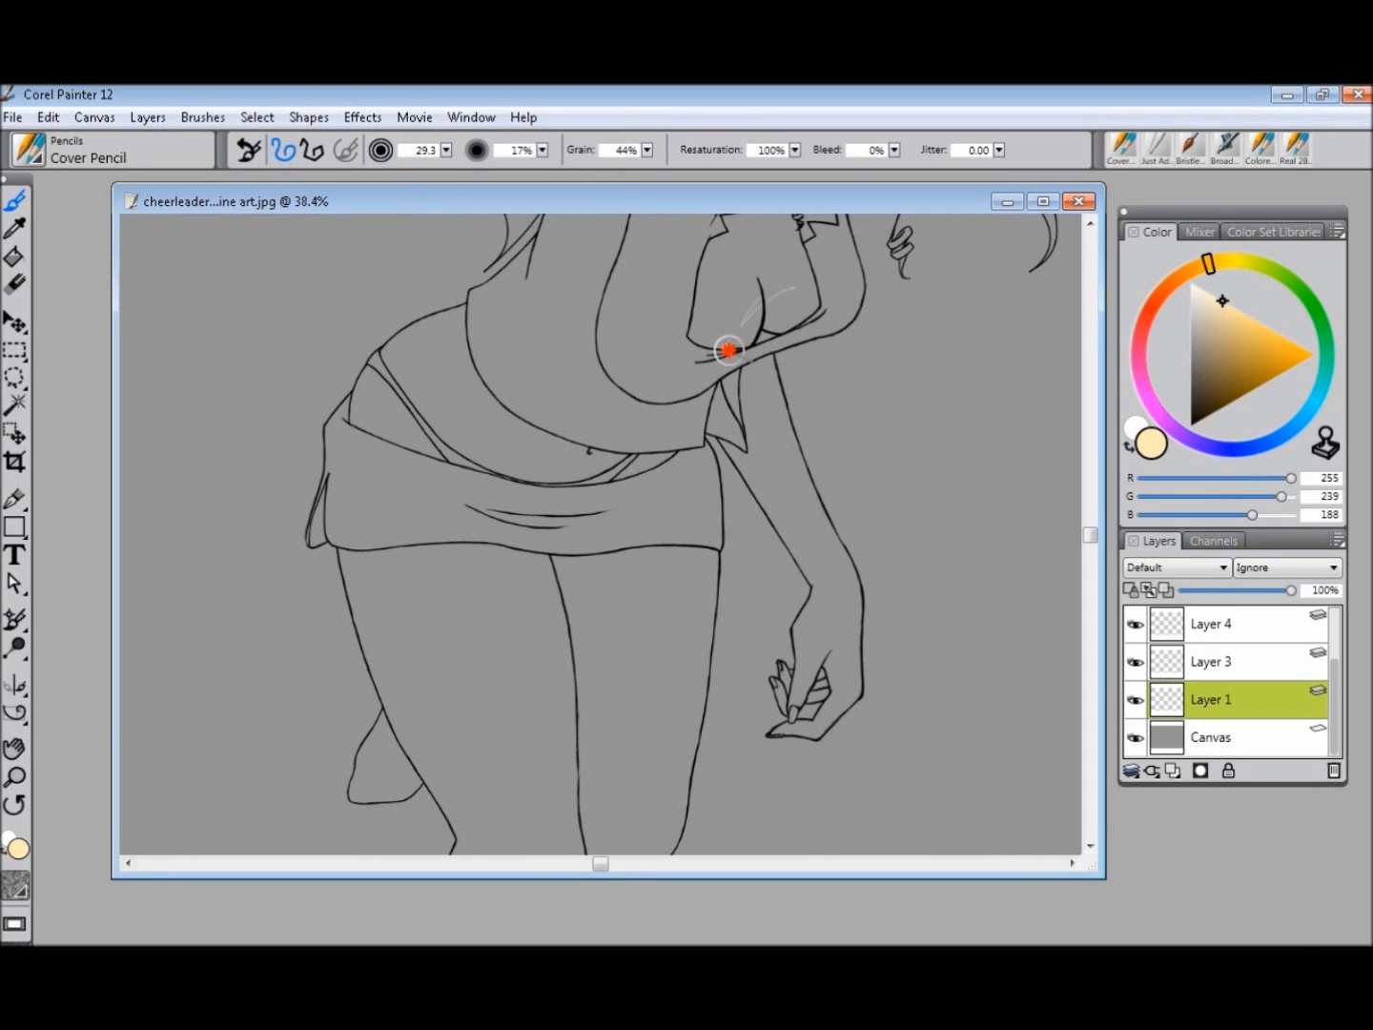
pyautogui.moveTo(726, 351); pyautogui.dragTo(726, 410)
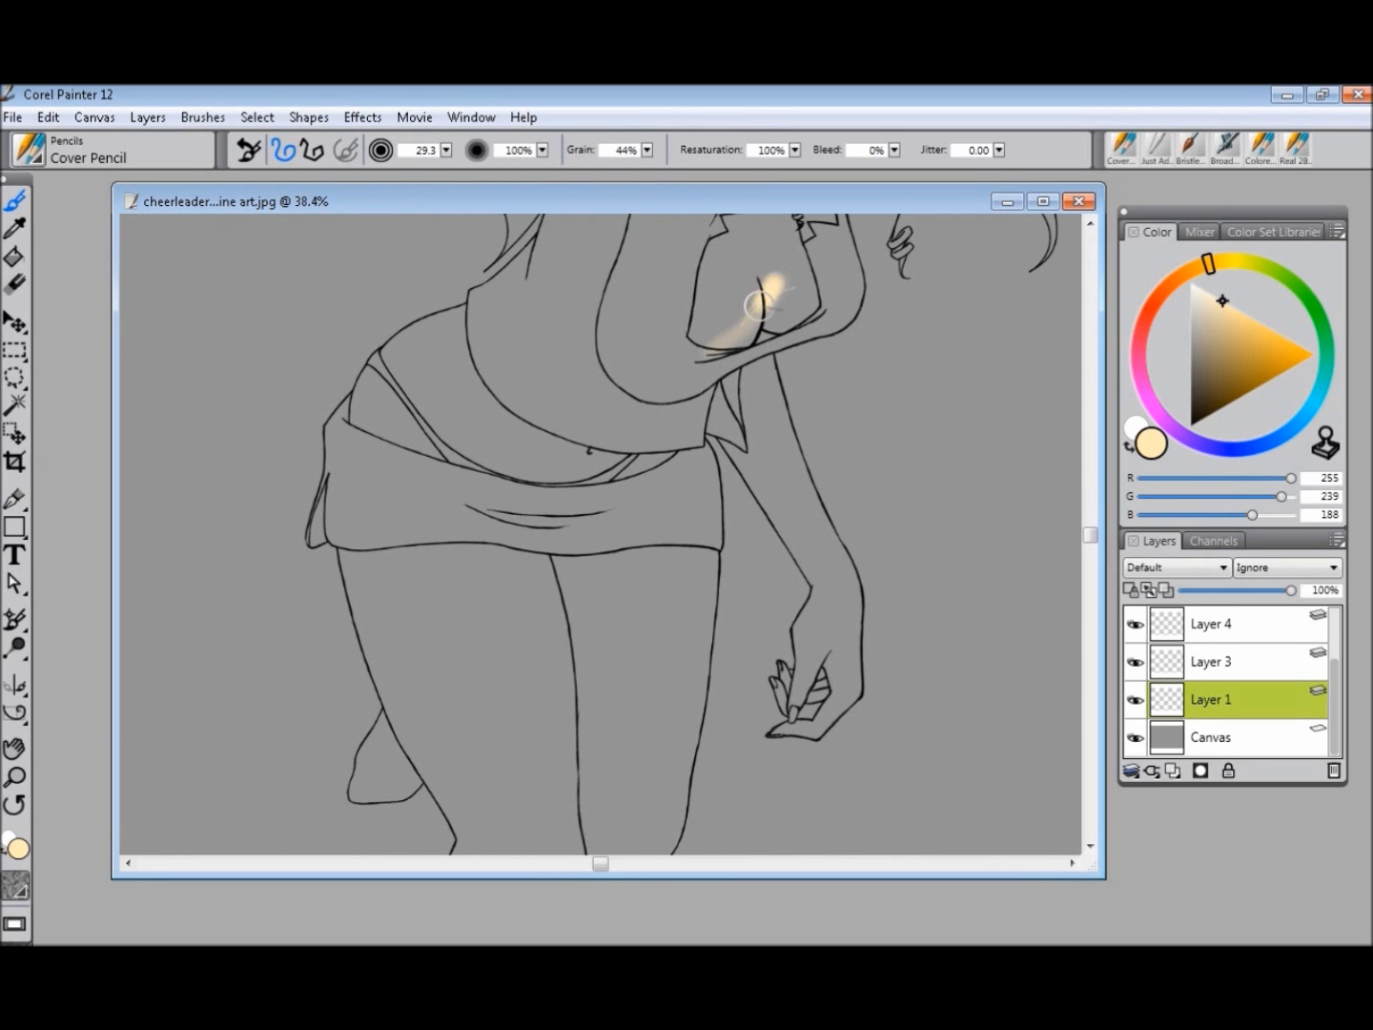
pyautogui.moveTo(762, 296); pyautogui.dragTo(711, 406)
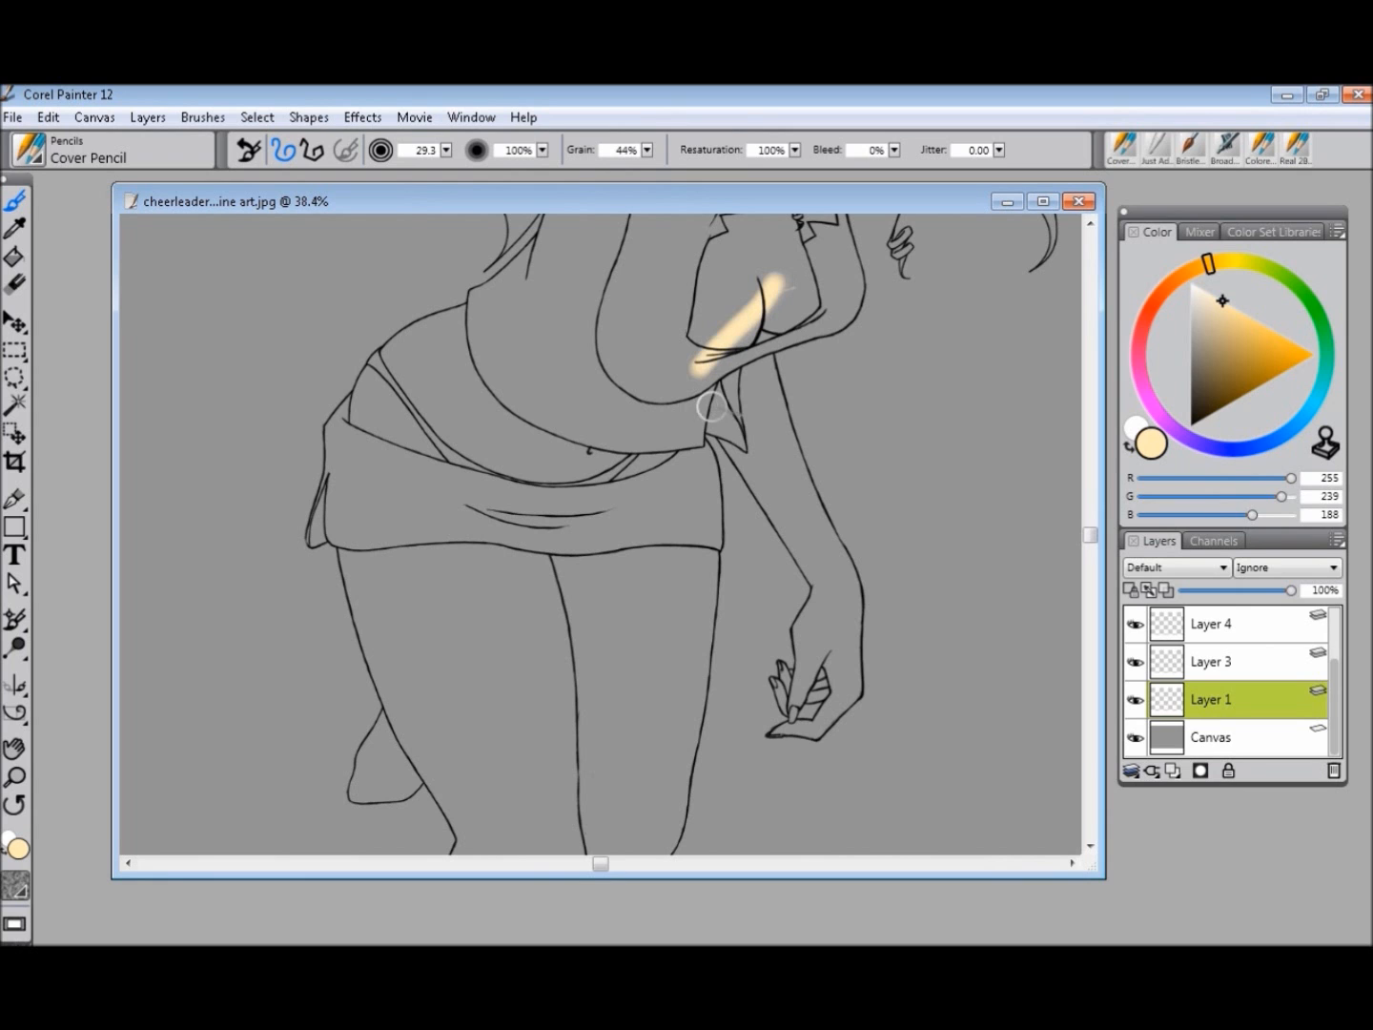